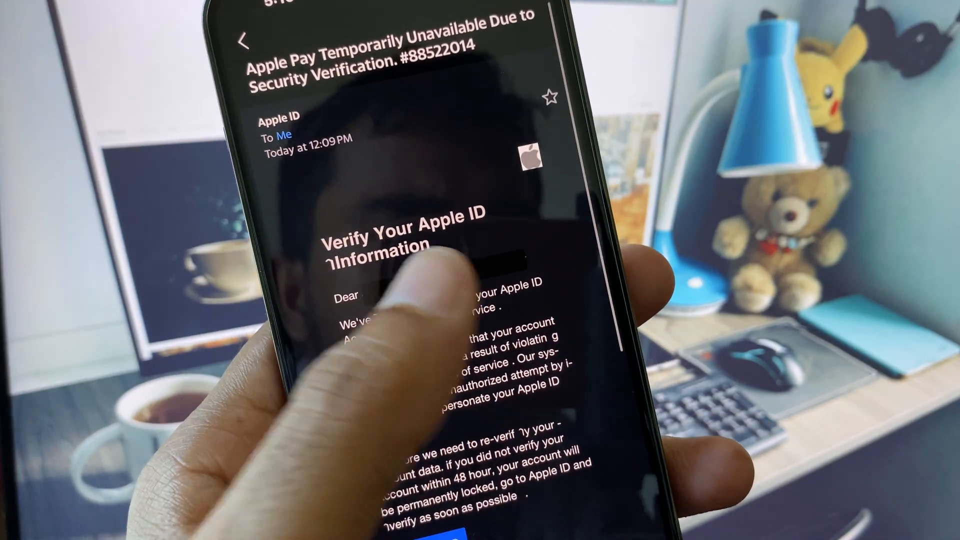
- Dismiss the suspicious Apple Pay verification email and return to the home screen
{"action": "scroll", "scroll_direction": "down", "scroll_amount": 3}
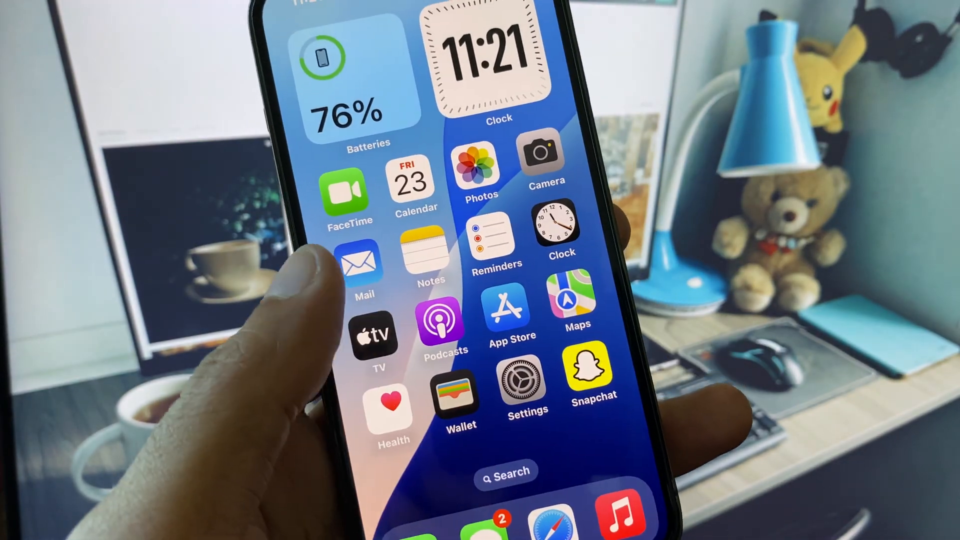
- Confirm Wi-Fi is connected to Tenda_AZI, then return to the main settings list
{"action": "left_click", "coordinate": [523, 389]}
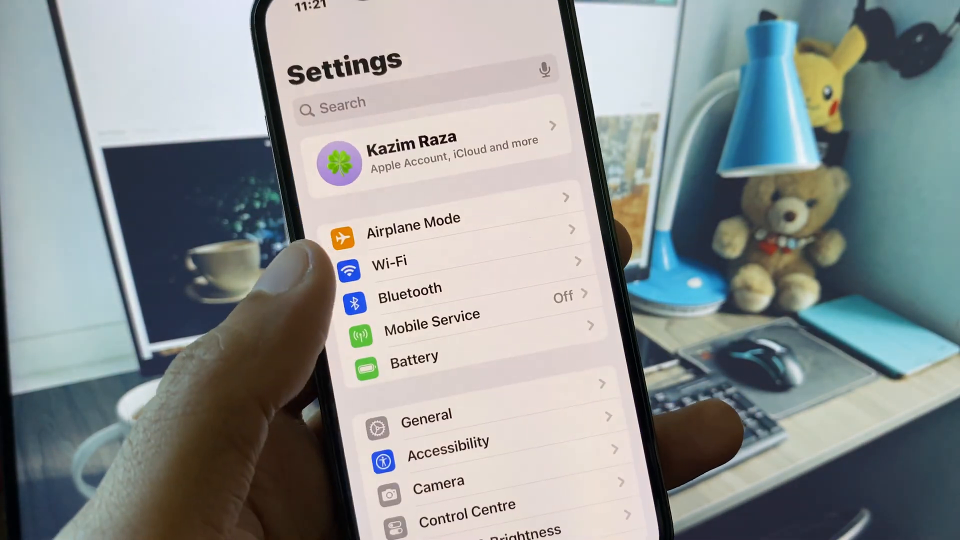
{"action": "left_click", "coordinate": [388, 260]}
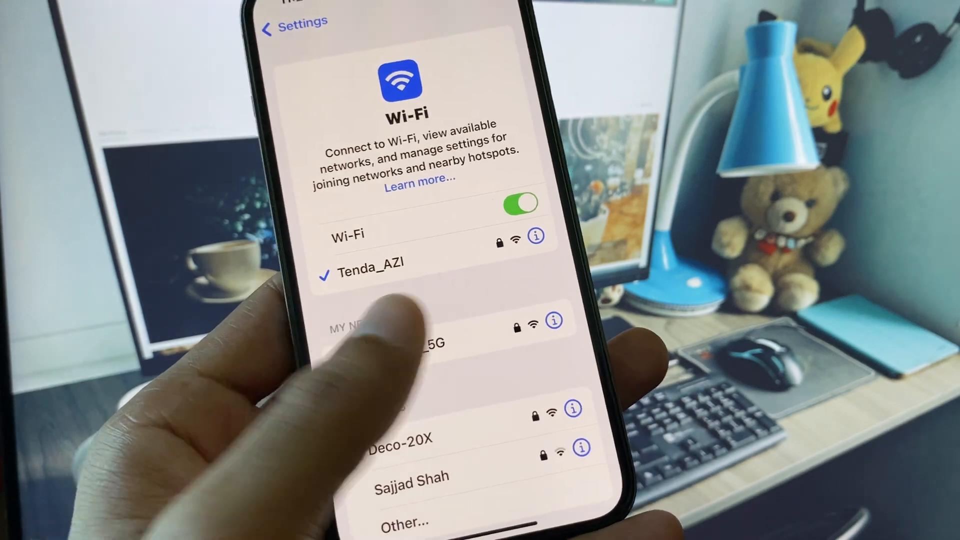
{"action": "left_click", "coordinate": [293, 23]}
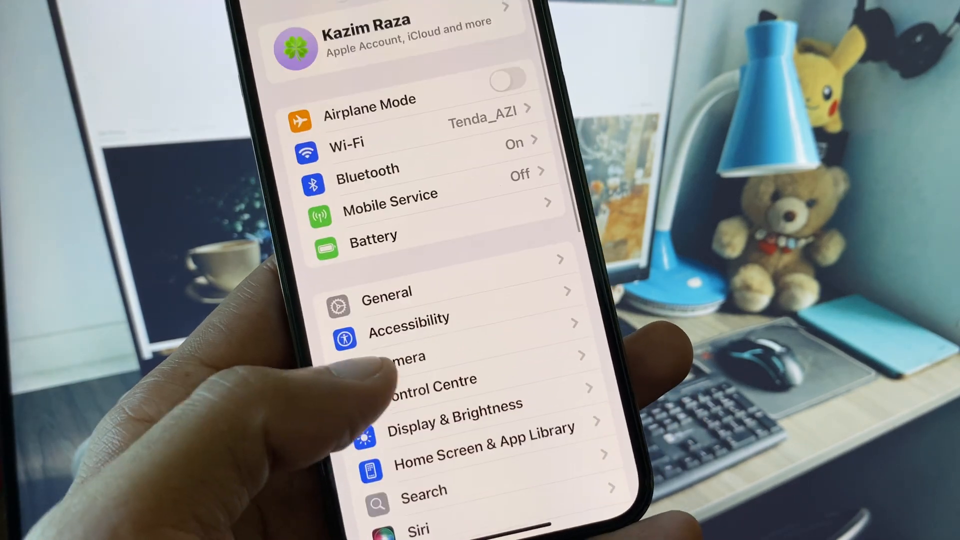
{"action": "left_click", "coordinate": [386, 292]}
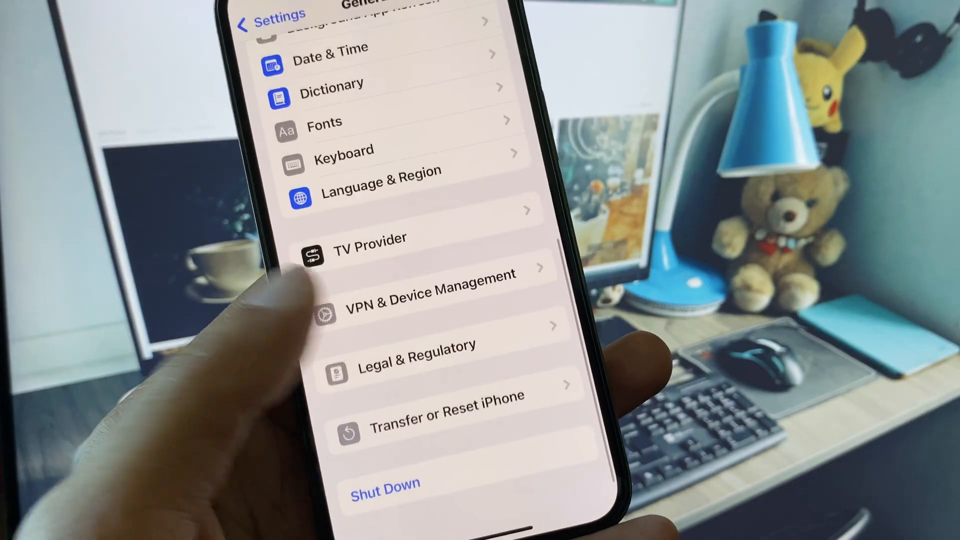
{"action": "left_click", "coordinate": [429, 294]}
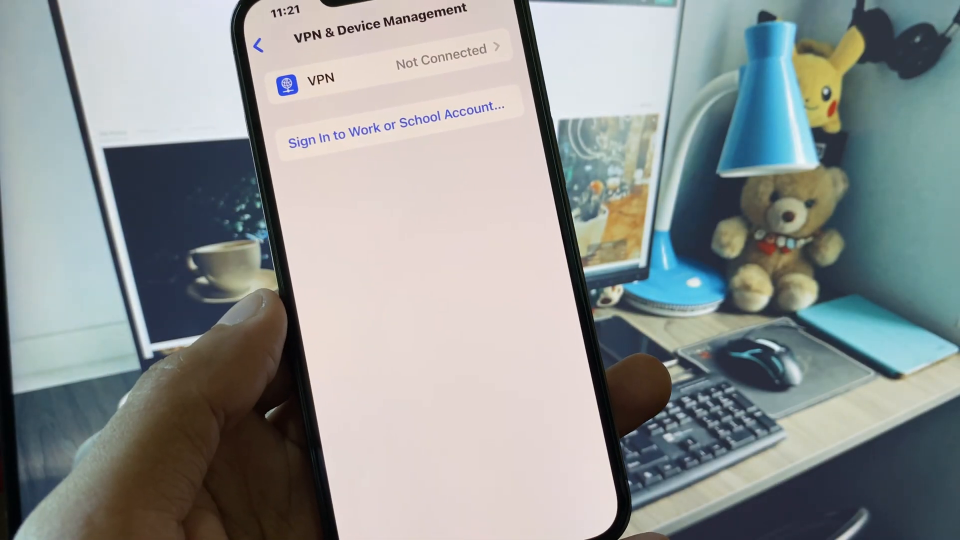
{"action": "left_click", "coordinate": [260, 46]}
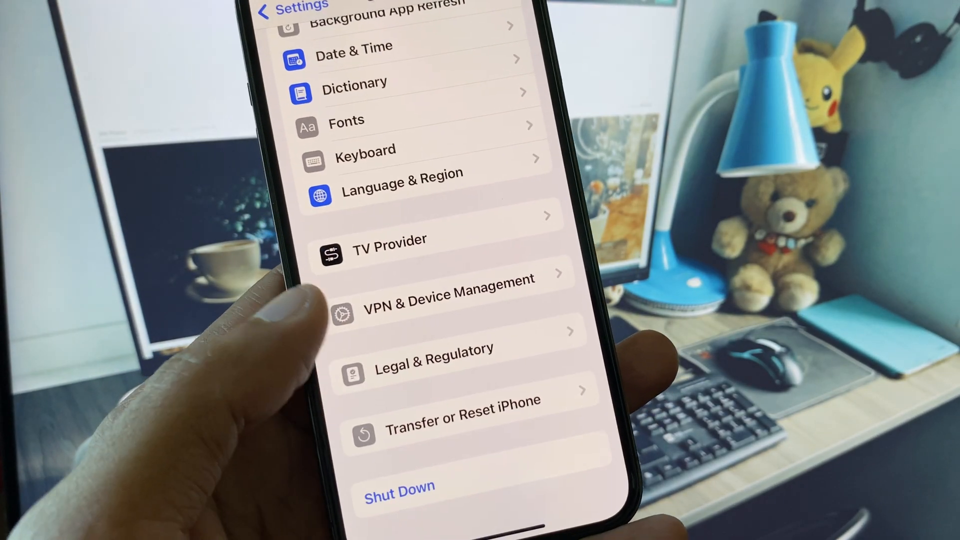
{"action": "left_click", "coordinate": [464, 401]}
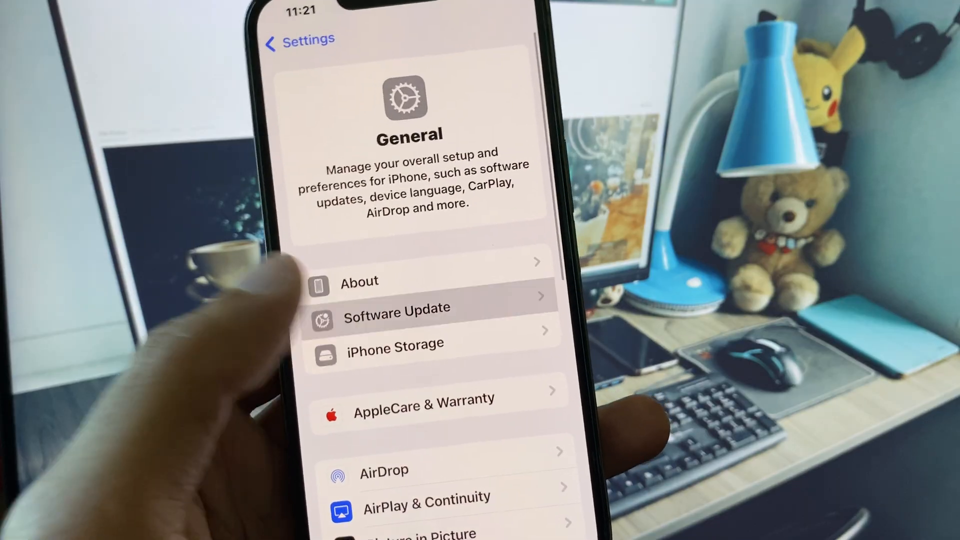
{"action": "left_click", "coordinate": [396, 309]}
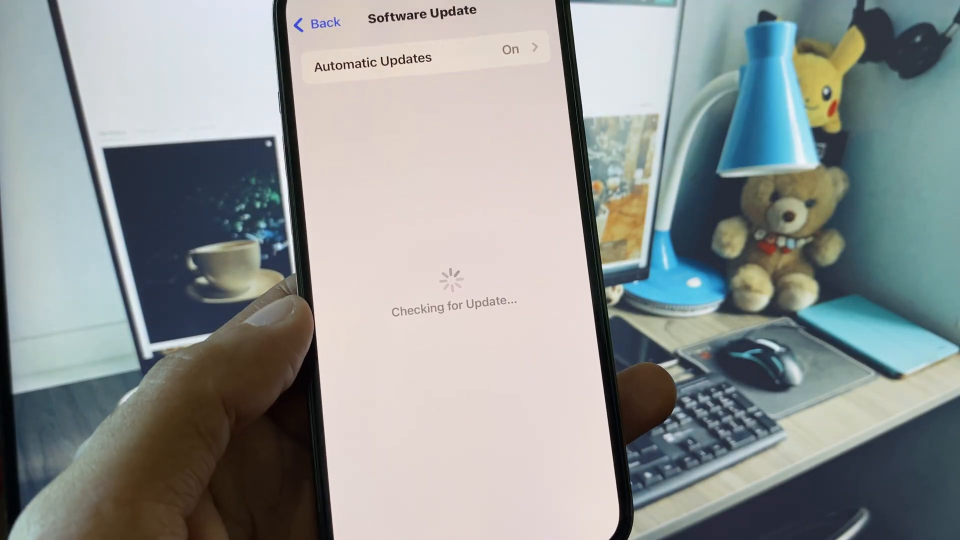
{"action": "left_click", "coordinate": [314, 23]}
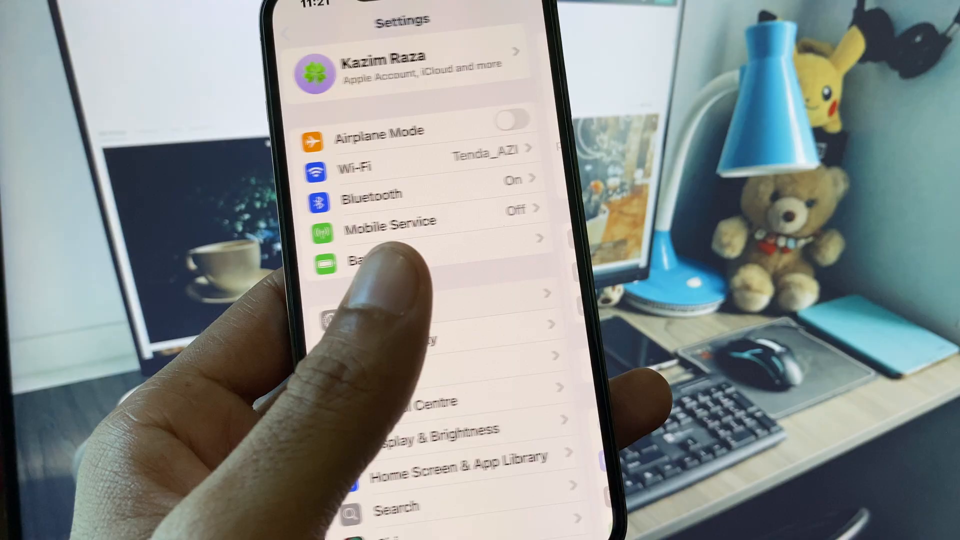
{"action": "scroll", "scroll_direction": "down", "scroll_amount": 3}
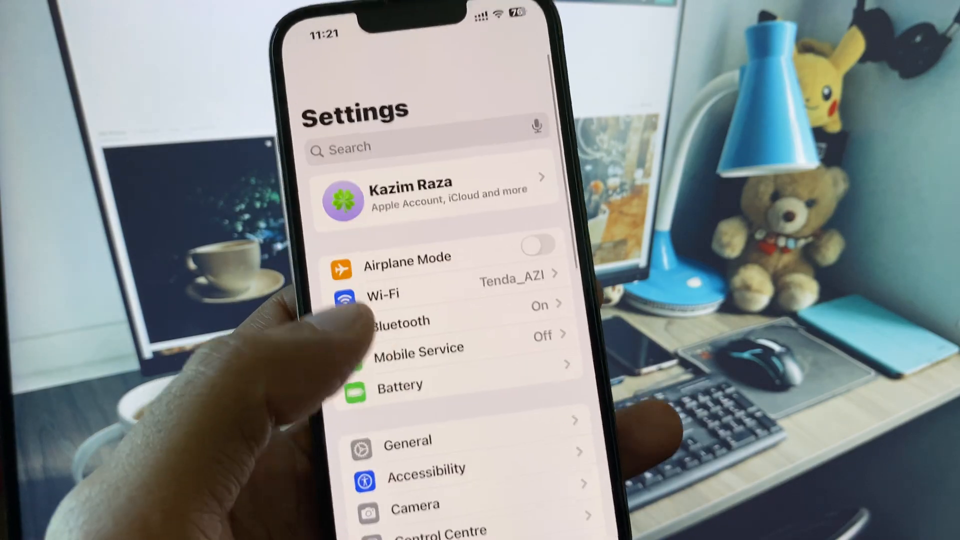
- Review the Apple Account's Sign-In & Security settings and return to the account page
{"action": "left_click", "coordinate": [429, 196]}
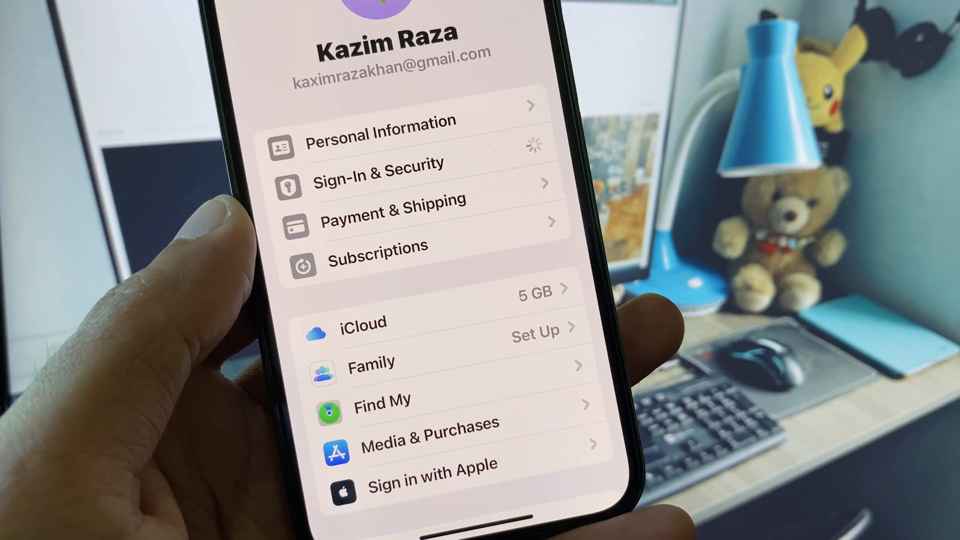
{"action": "left_click", "coordinate": [378, 178]}
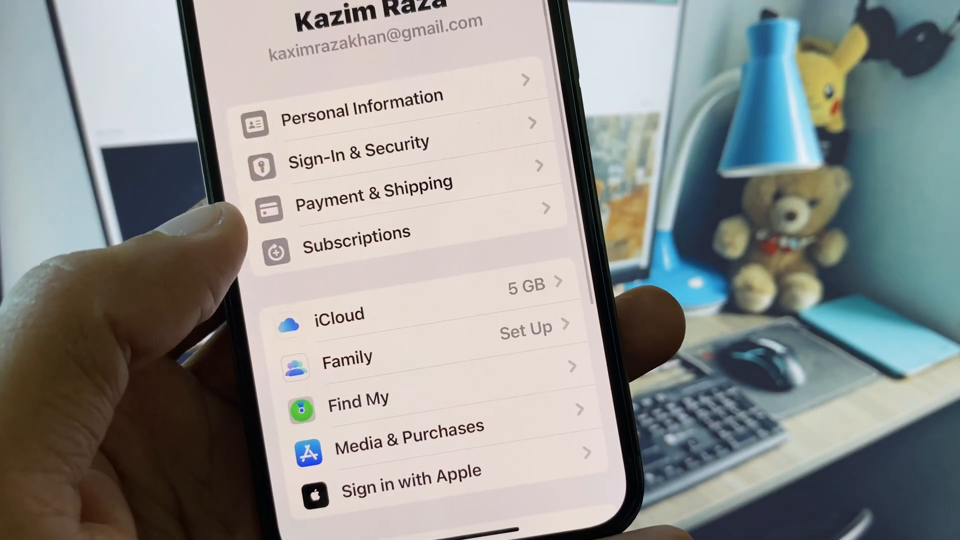
{"action": "scroll", "scroll_direction": "down", "scroll_amount": 3}
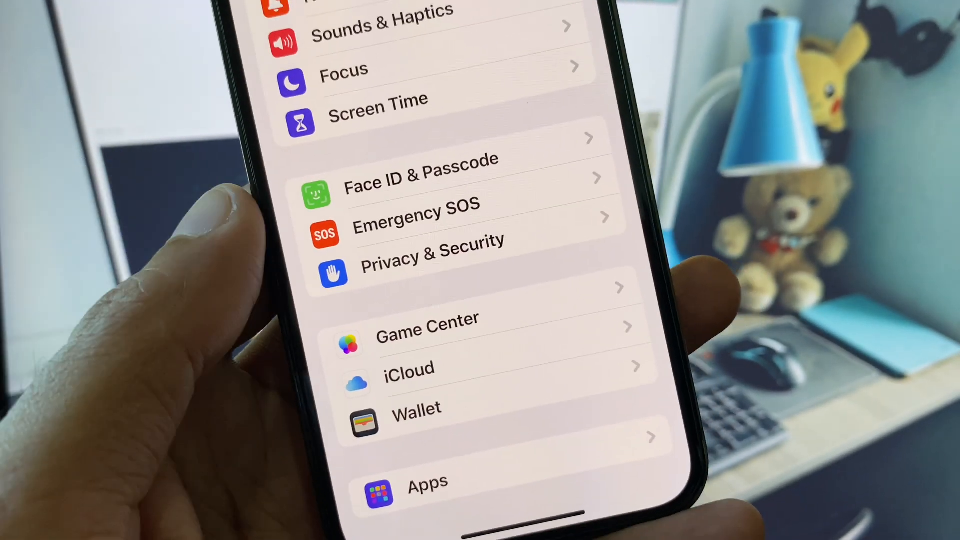
- Scroll past Wallet in Settings and leave for the home screen
{"action": "scroll", "scroll_direction": "down", "scroll_amount": 3}
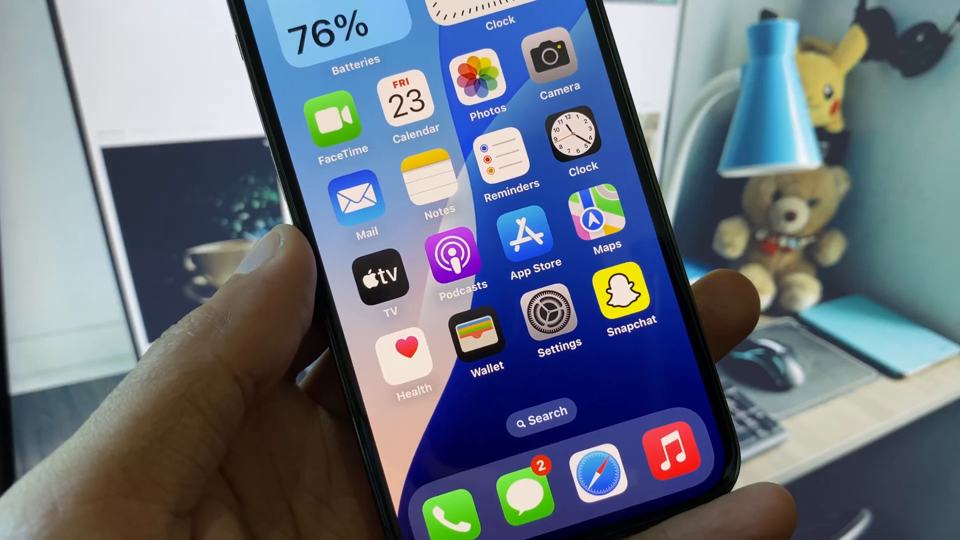
- Launch the Apple Support app from the last home screen page
{"action": "scroll", "scroll_direction": "left", "scroll_amount": 3}
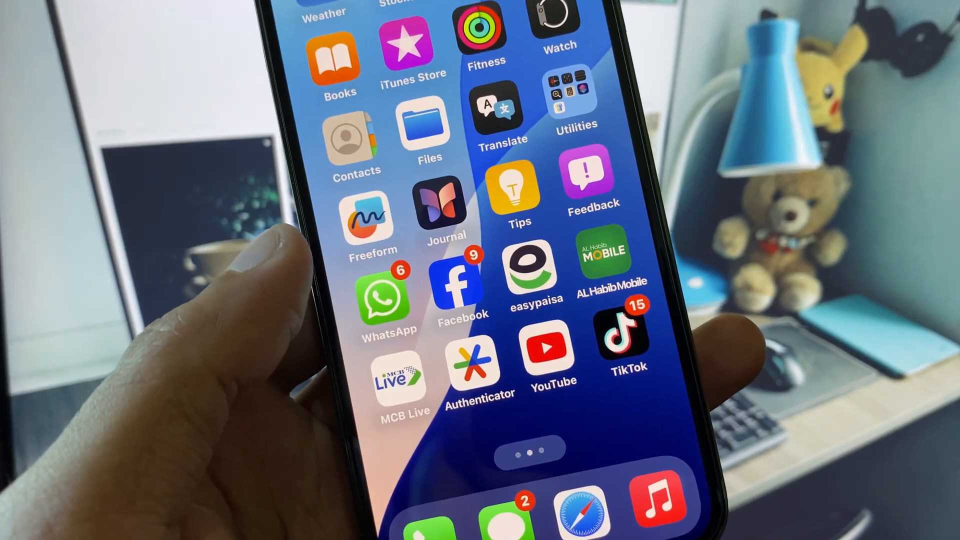
{"action": "scroll", "scroll_direction": "left", "scroll_amount": 3}
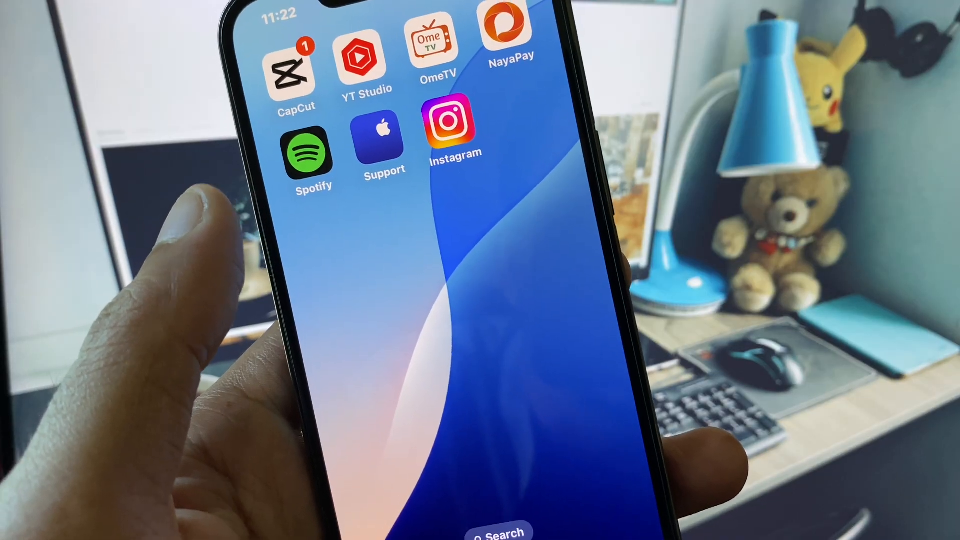
{"action": "left_click", "coordinate": [377, 133]}
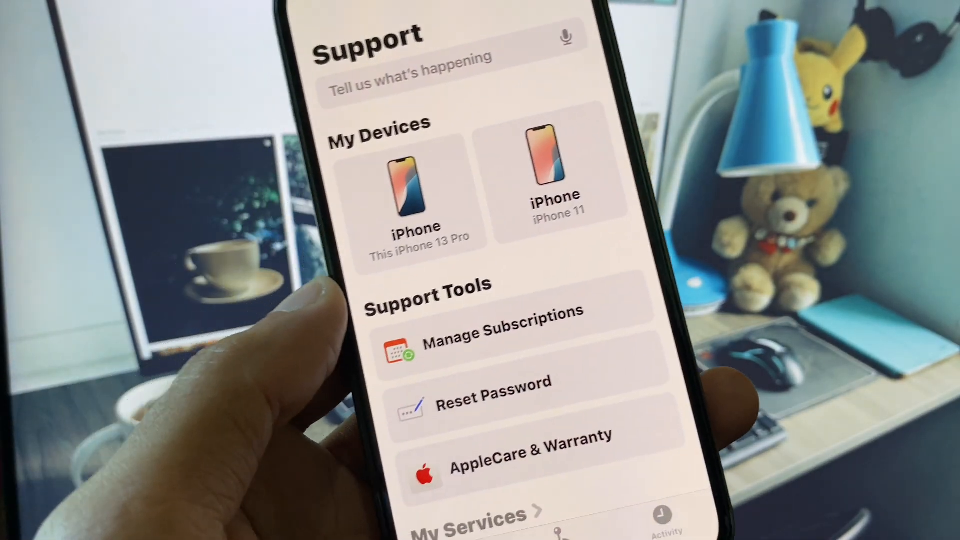